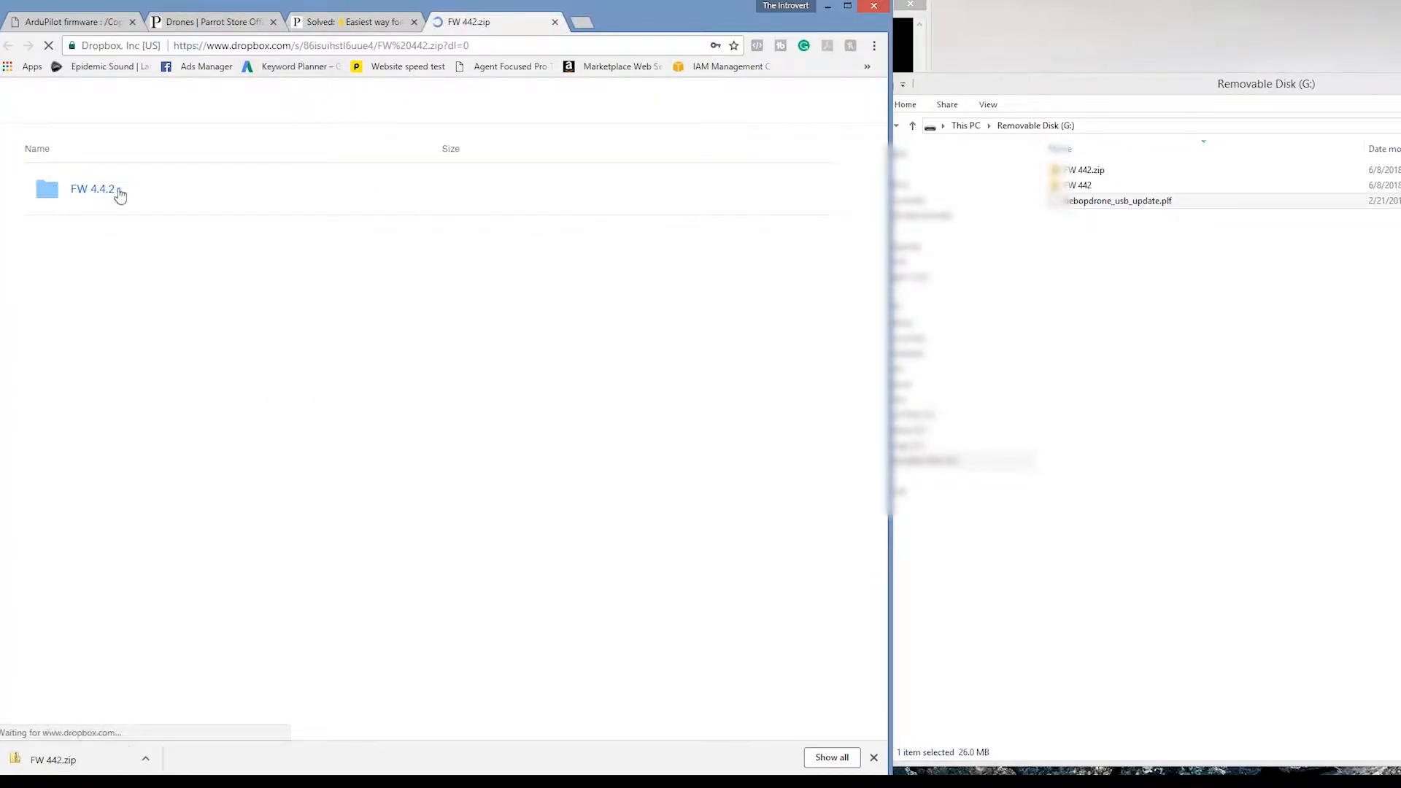
- Download the FW 442.zip firmware archive from its Dropbox share page
click(762, 100)
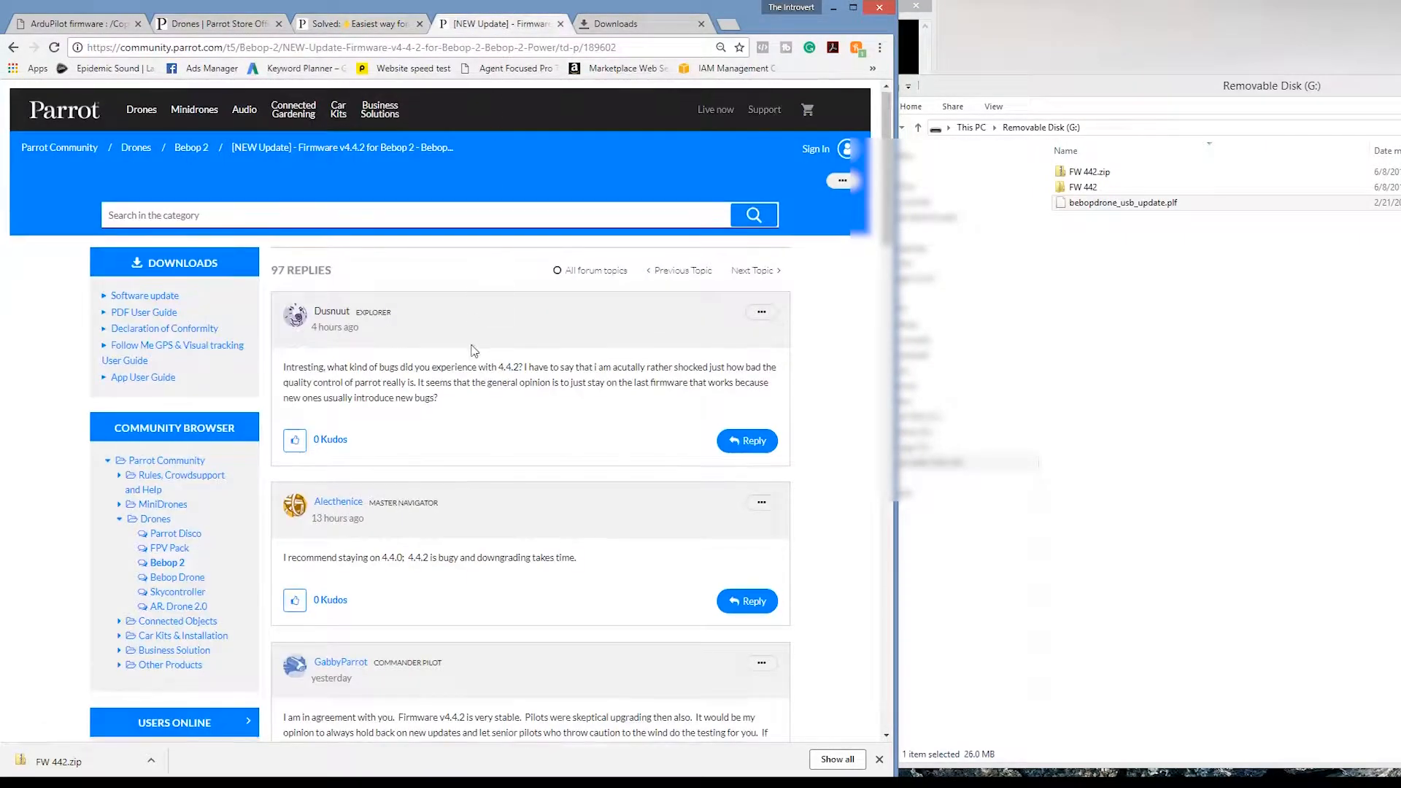
- Close the v4.4.2 update thread and downloads tabs, and follow the post's Dropbox firmware link
click(472, 24)
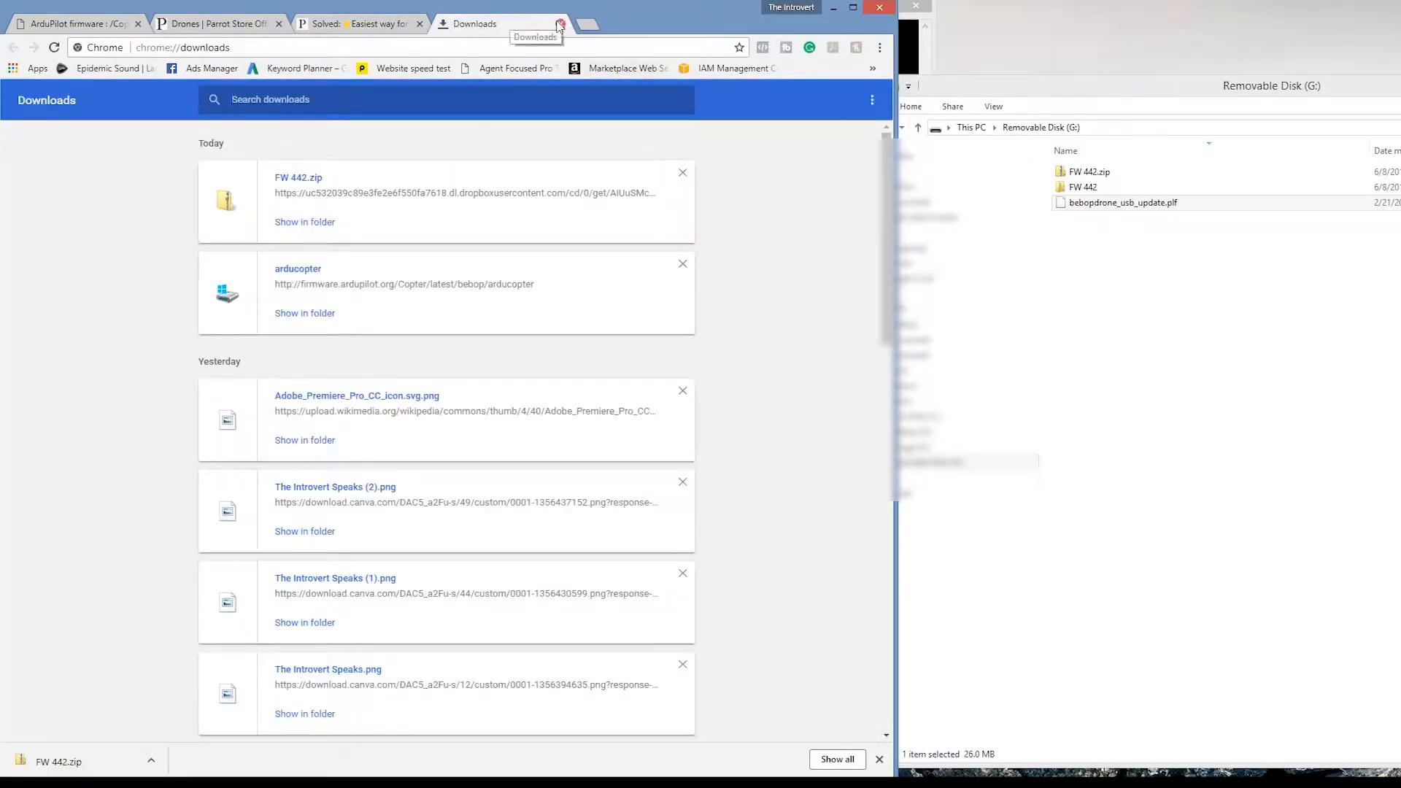
click(559, 24)
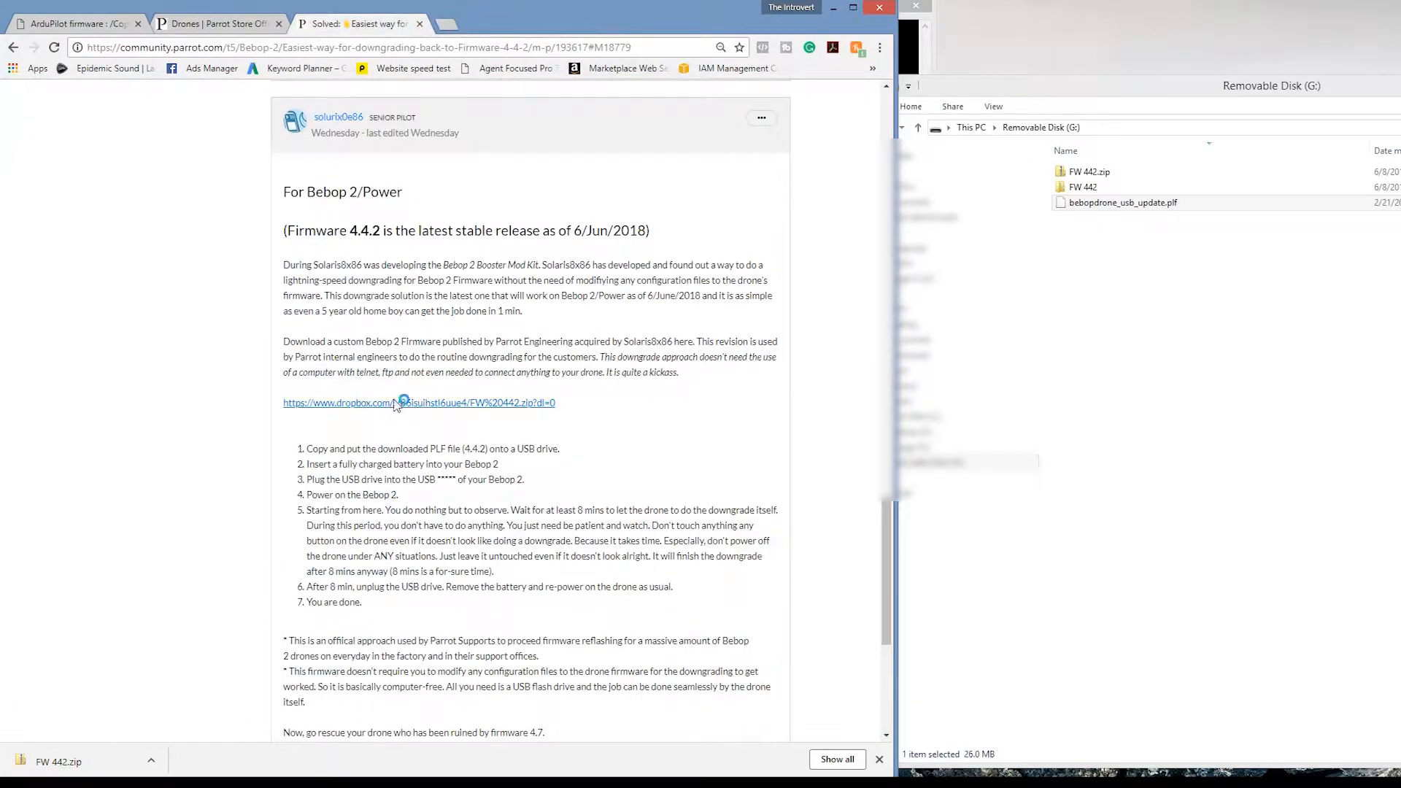
click(401, 402)
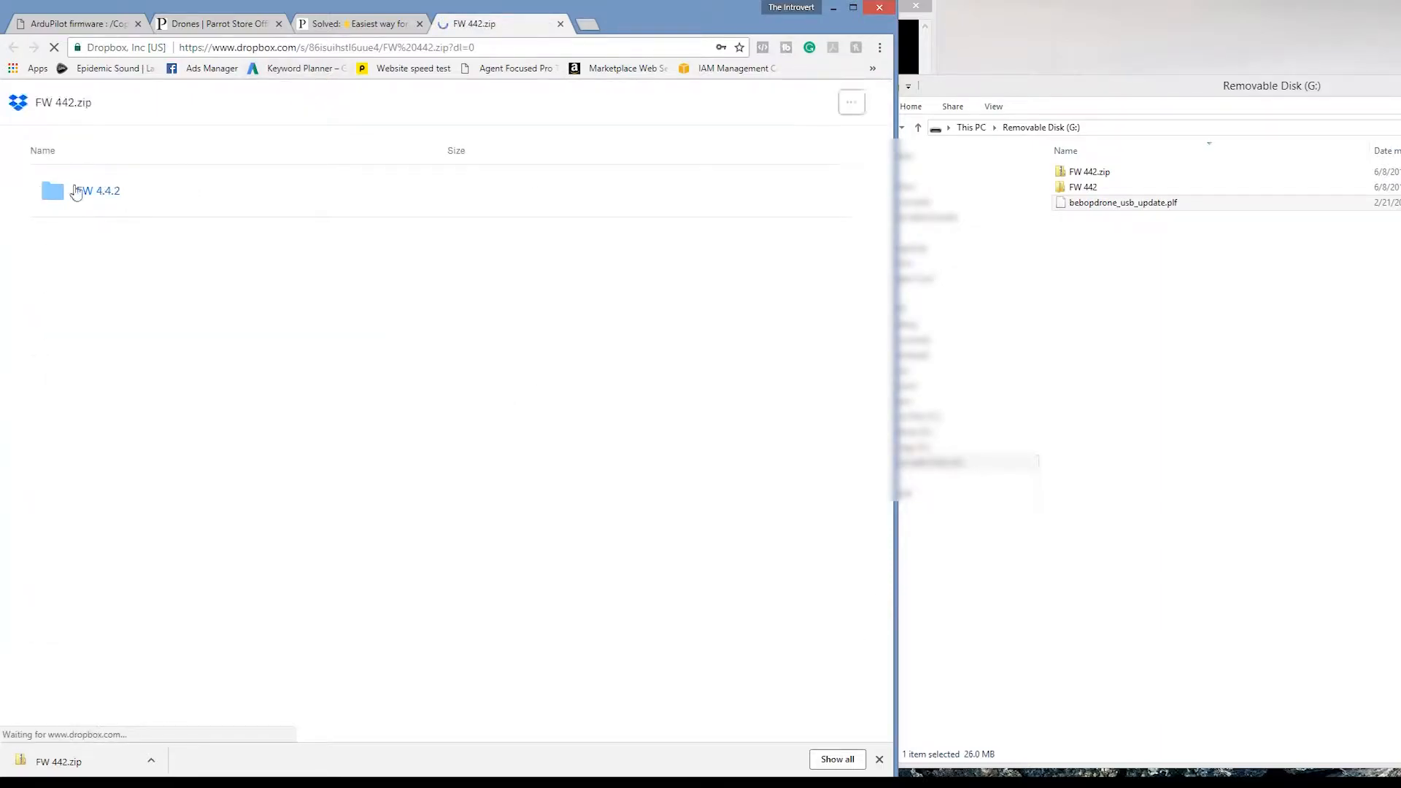
- Direct-download FW 442.zip to the computer and return to the downgrade instructions
click(767, 102)
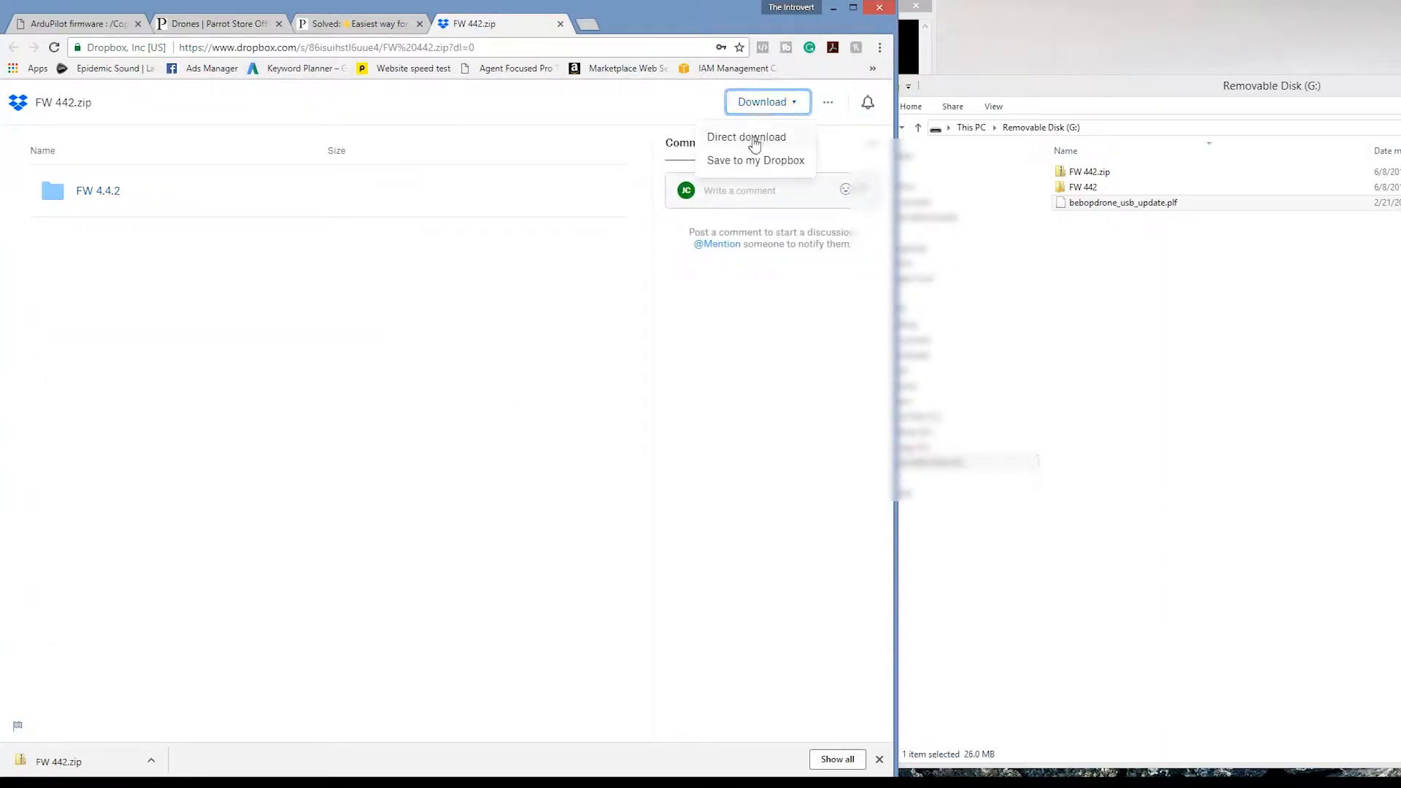
click(531, 308)
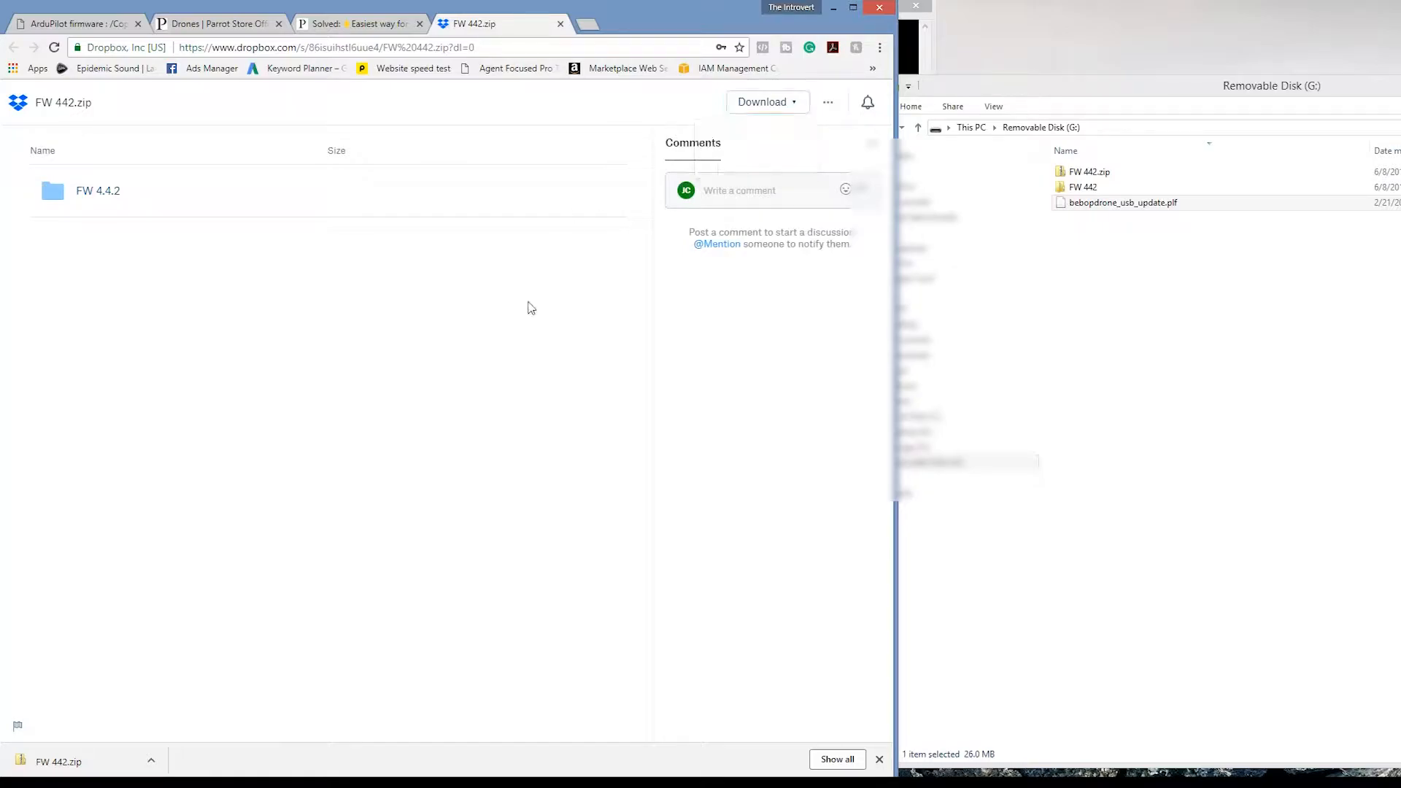
click(1083, 187)
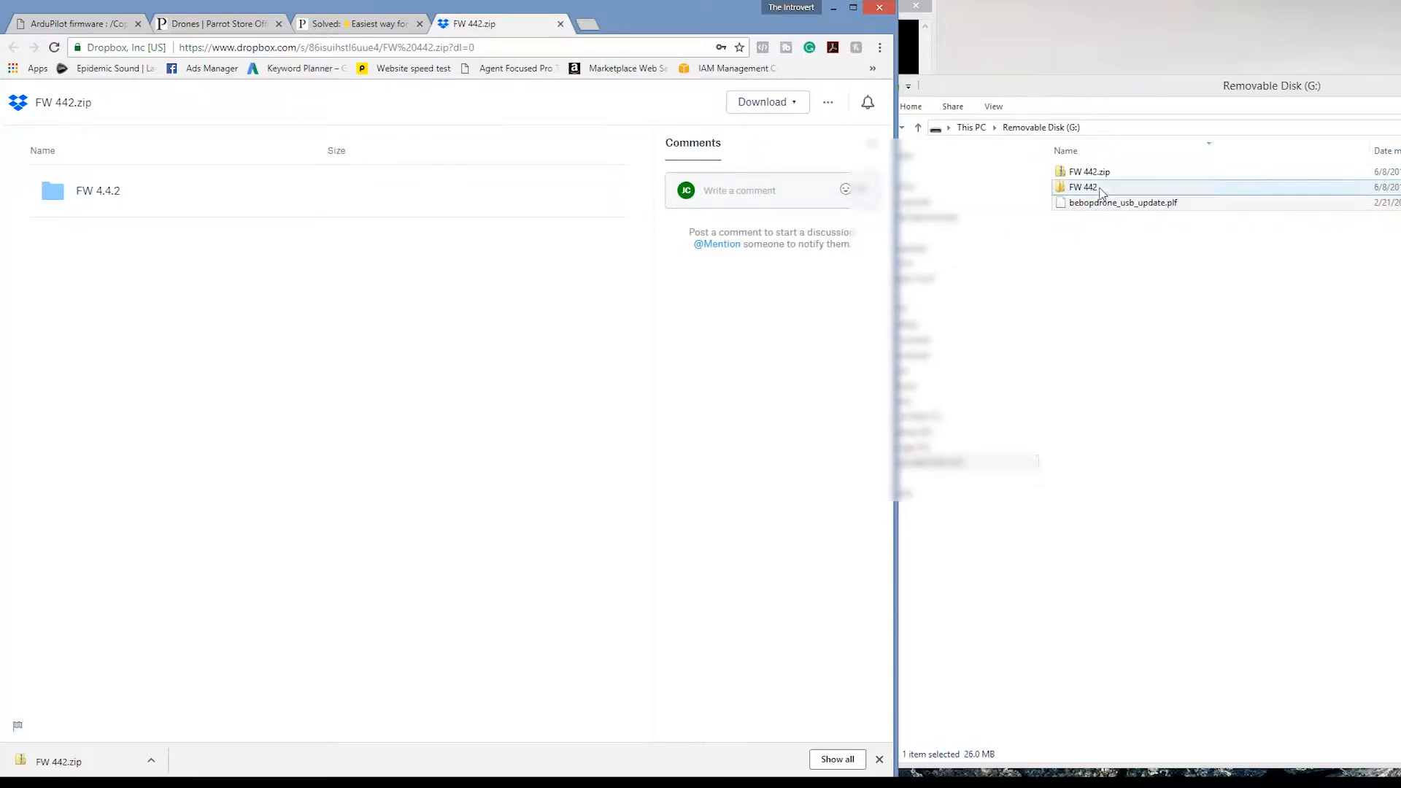
click(1082, 187)
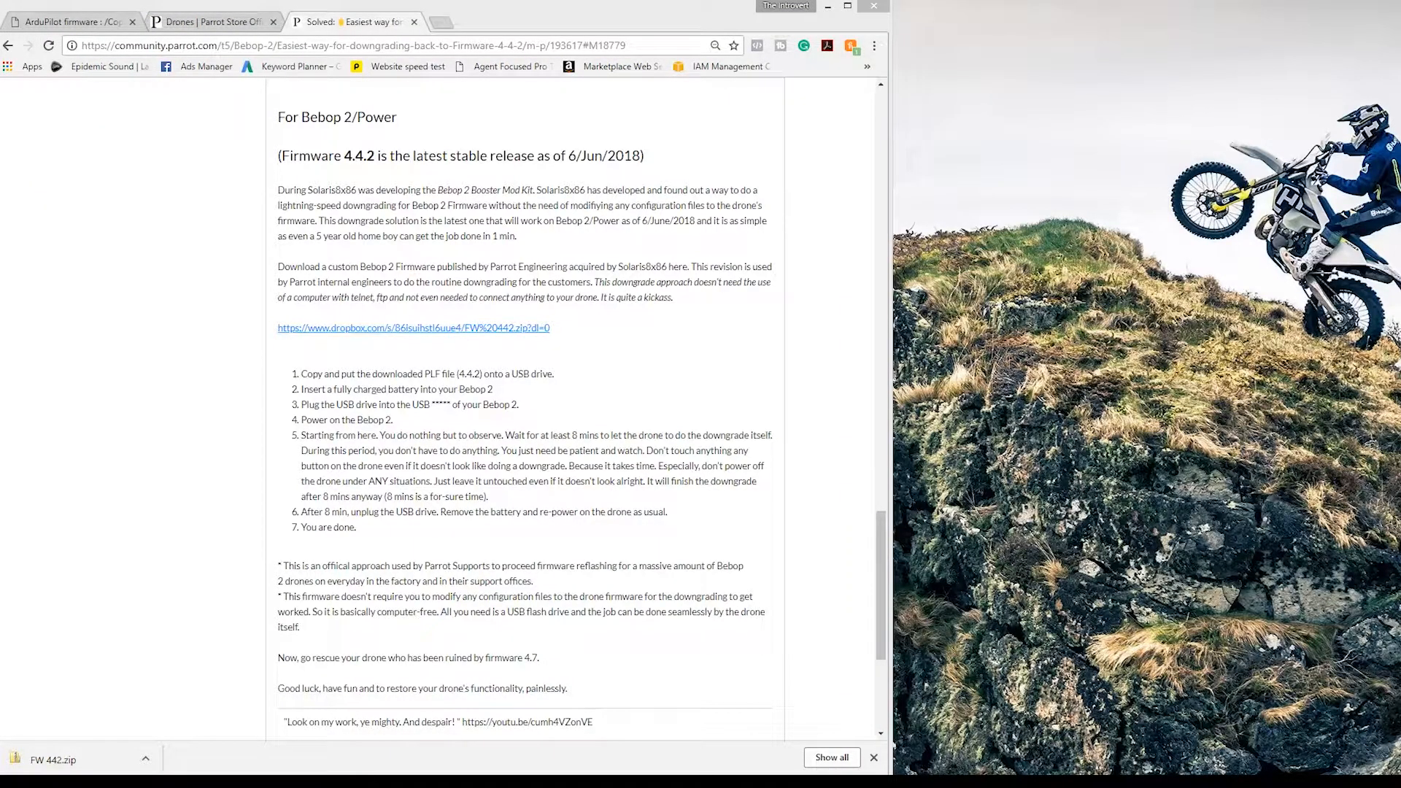
- Follow the dropbox.com link in the downgrade post to the FW 442.zip share page
click(413, 327)
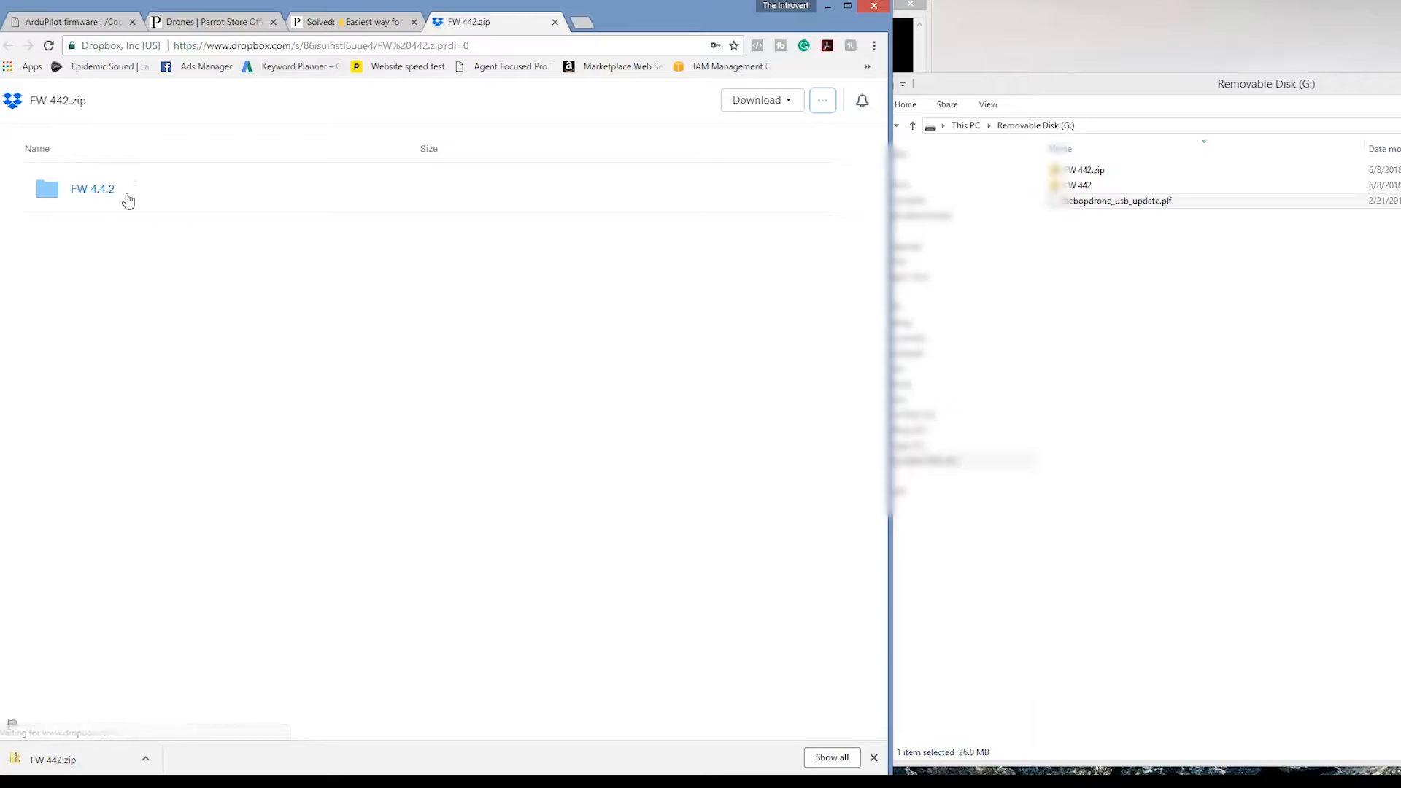
- Confirm bebopdrone_usb_update.plf is on Removable Disk (G:), then return to the forum tab
click(762, 99)
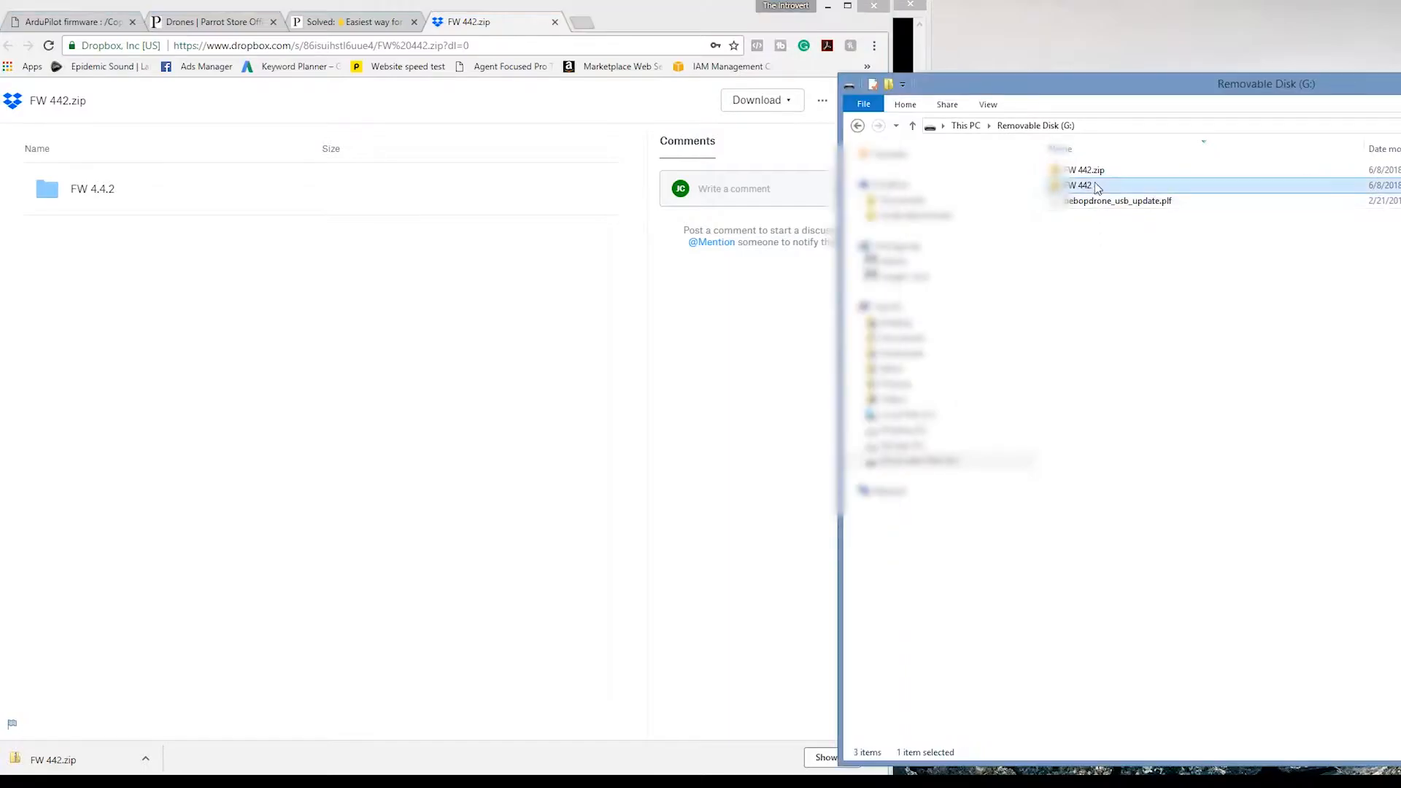
mouse_move(1119, 200)
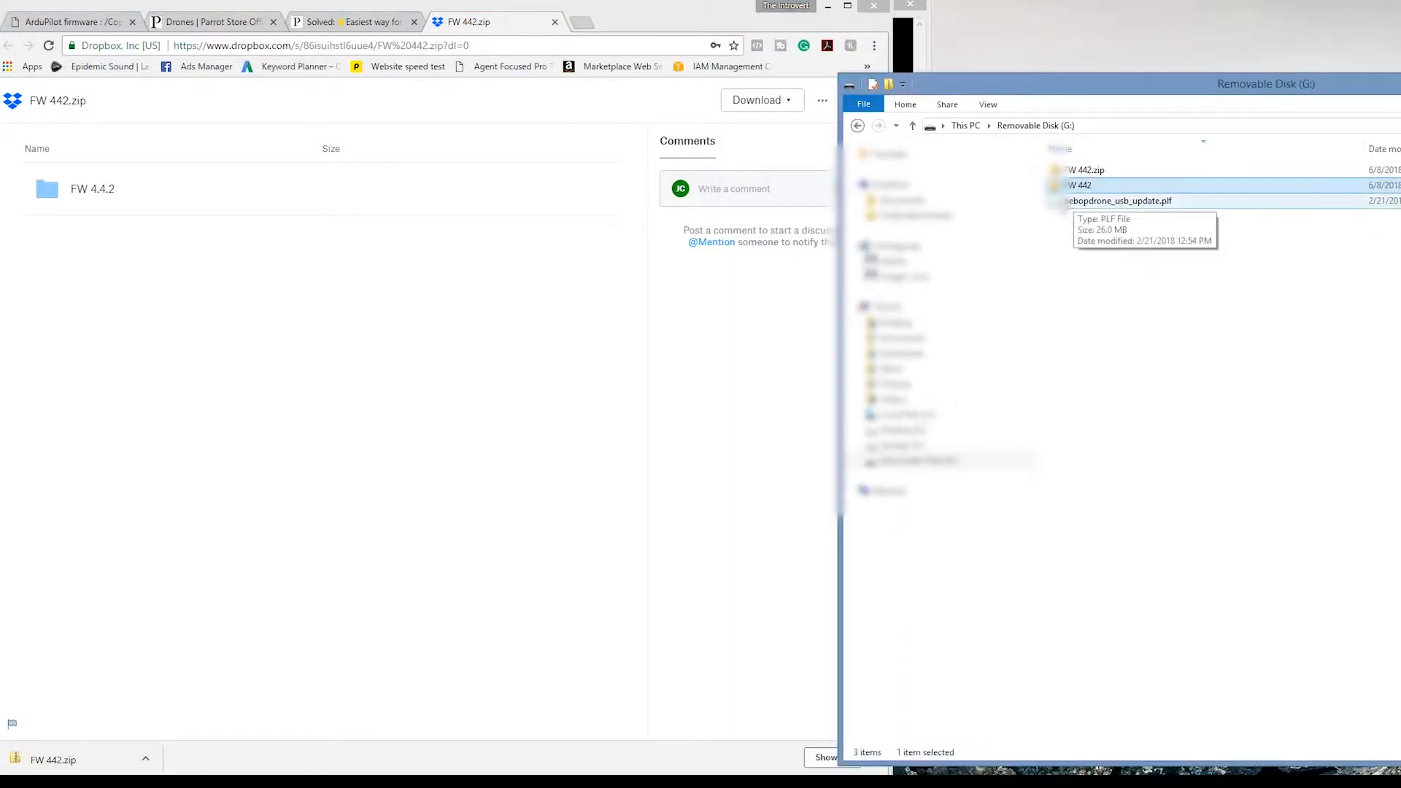
click(362, 21)
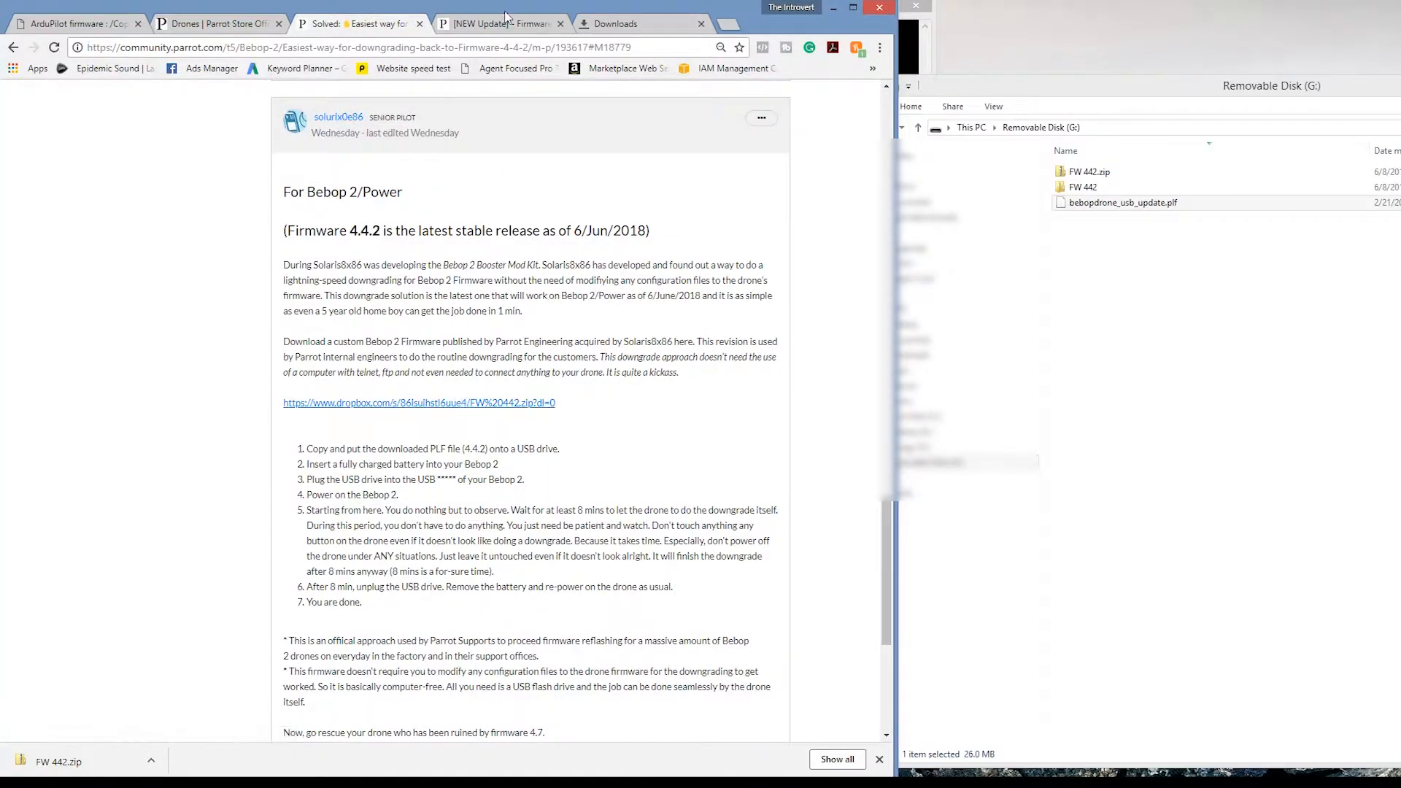
- Close the firmware update thread and get FreeFlight Pro to its home screen with Bebop2Power connected
click(488, 23)
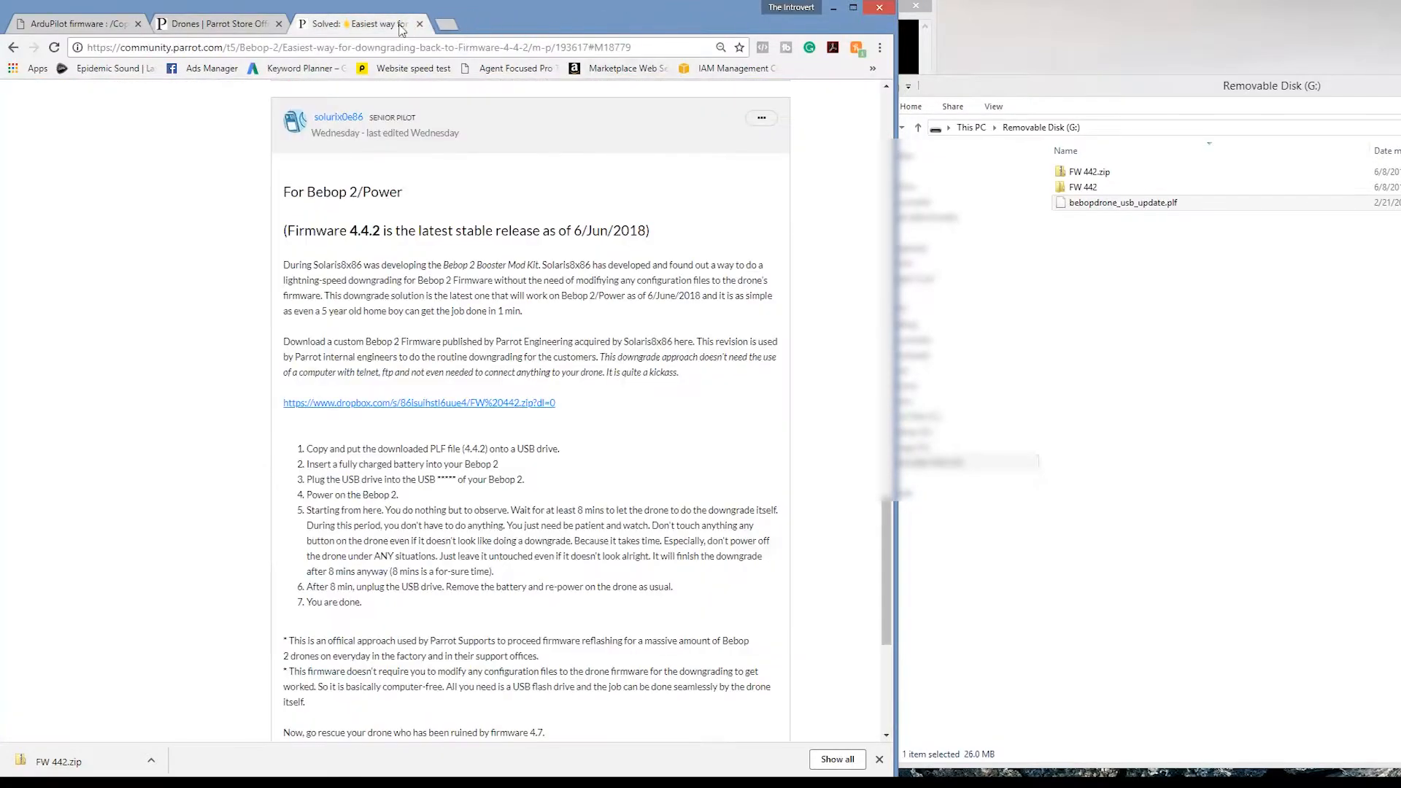
click(418, 403)
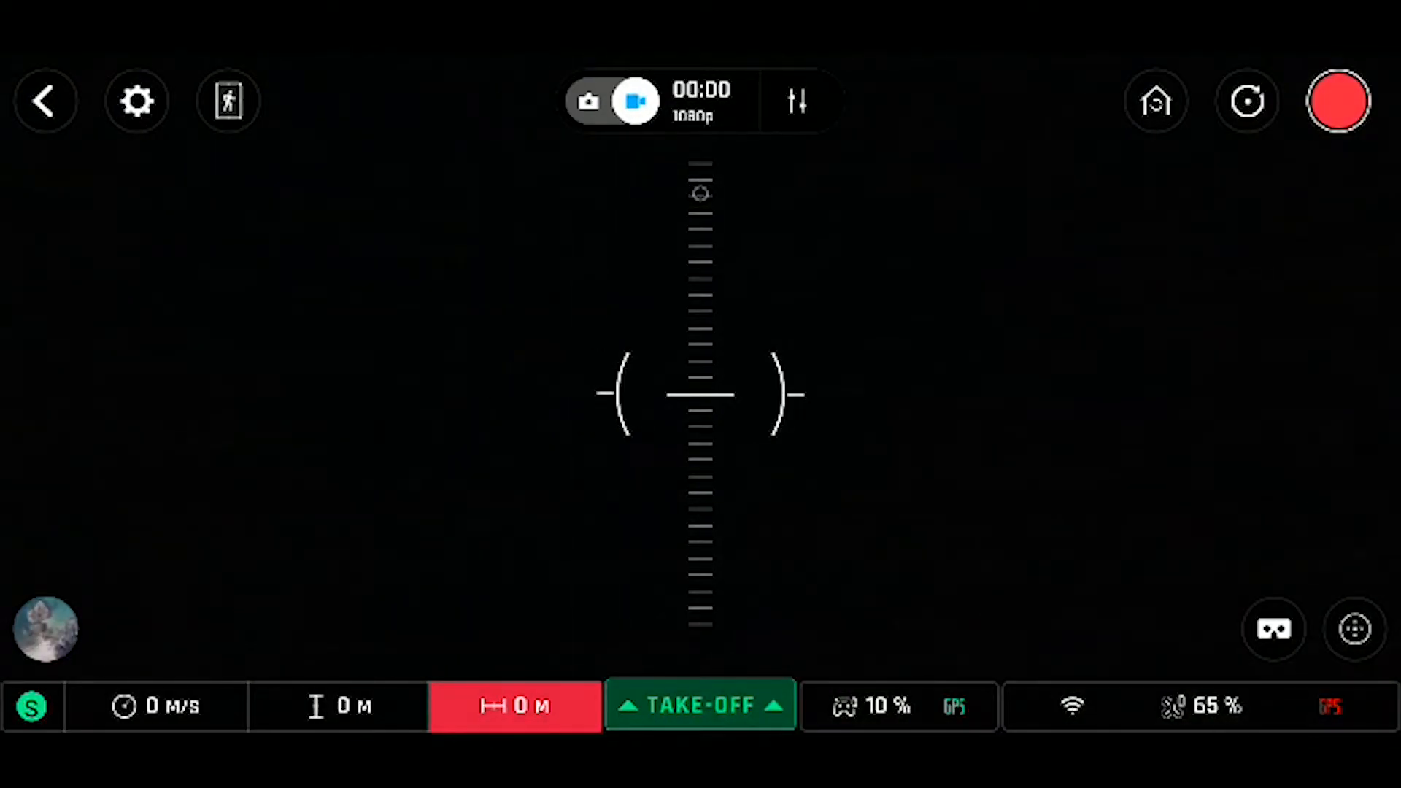
click(44, 101)
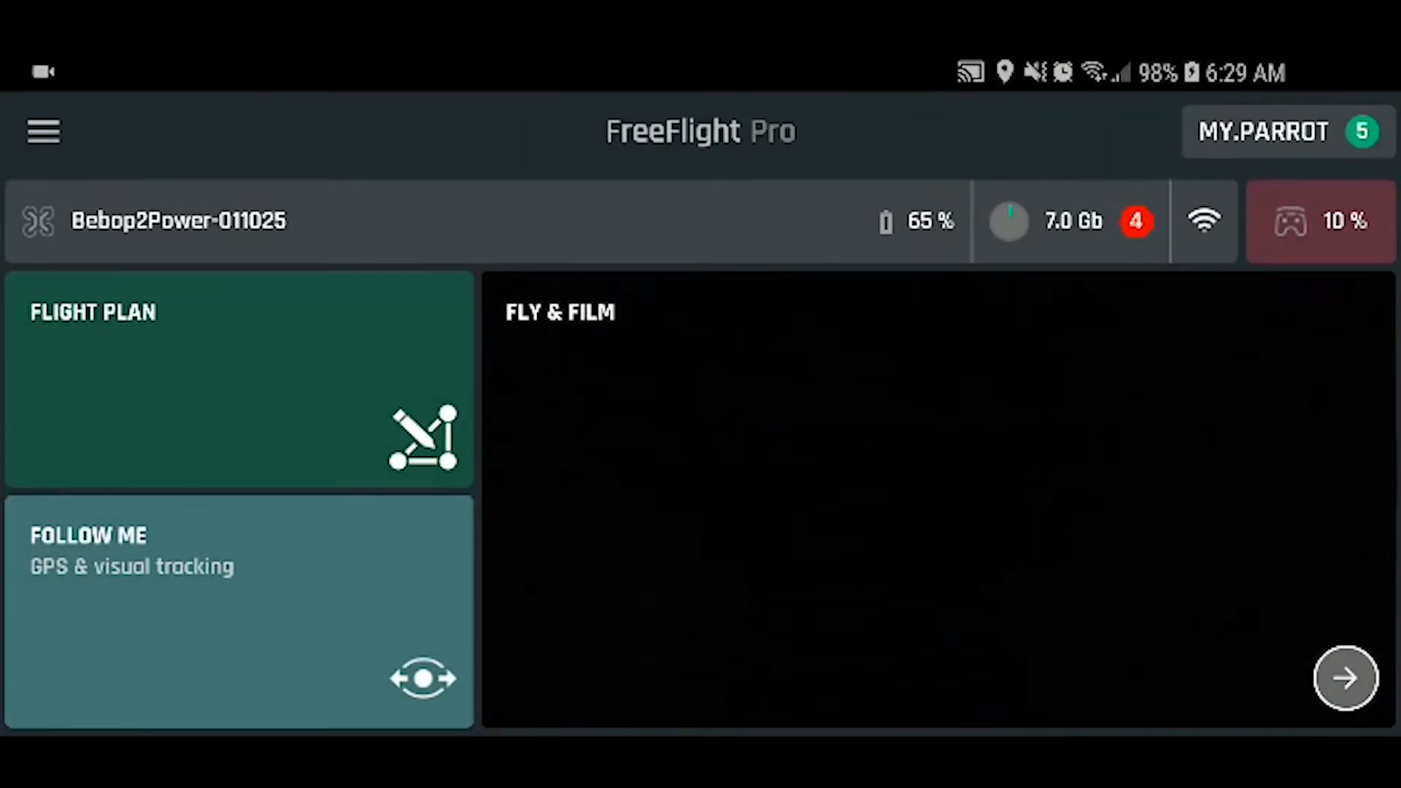